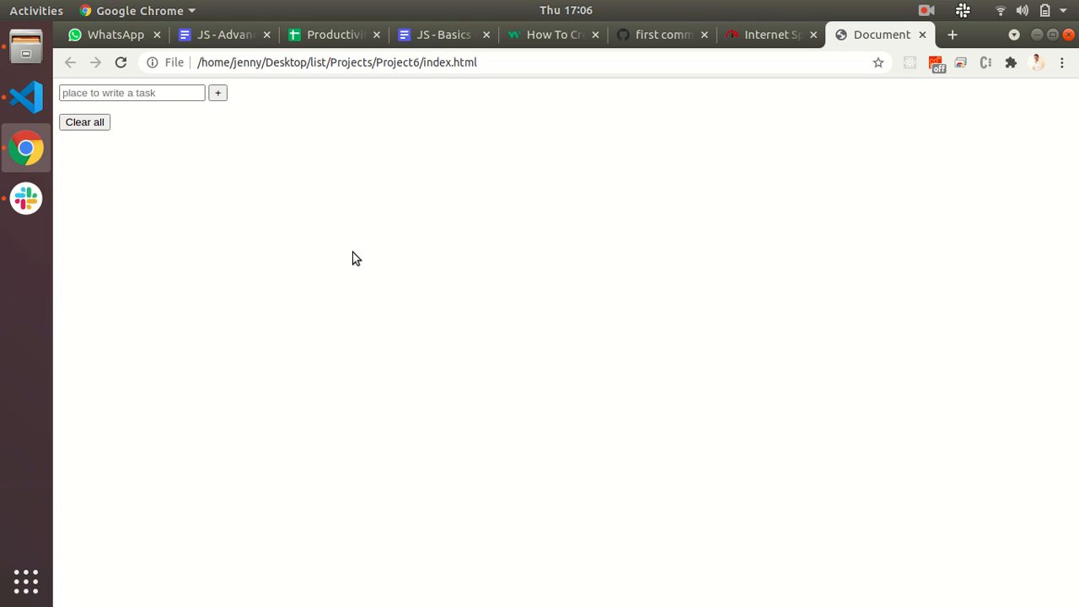
- Add the first task 'I need to make a video' to the list
{"action": "left_click", "coordinate": [131, 93]}
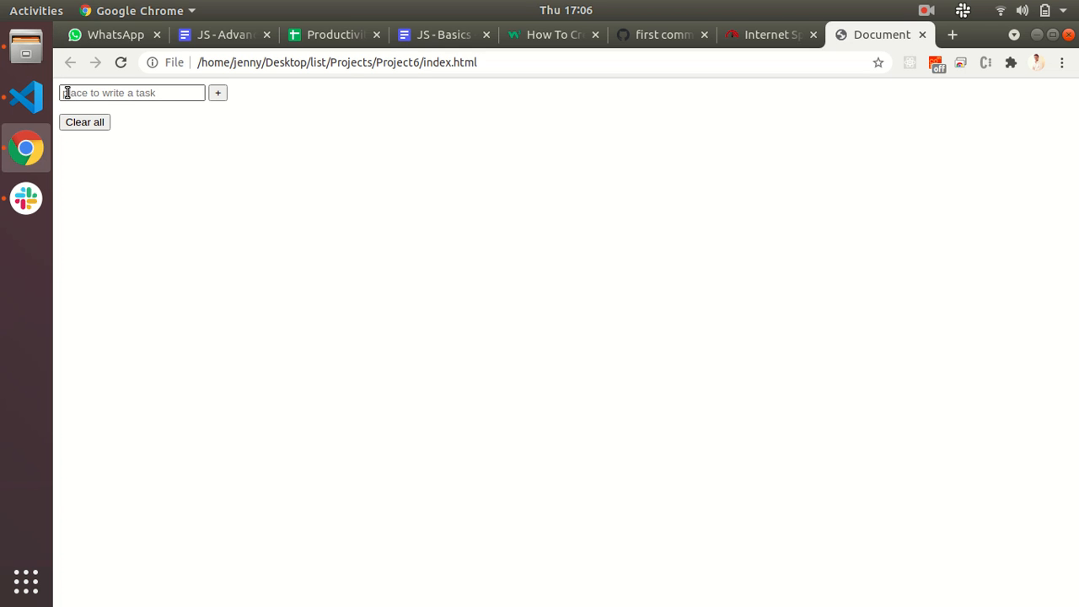
{"action": "left_click", "coordinate": [131, 93]}
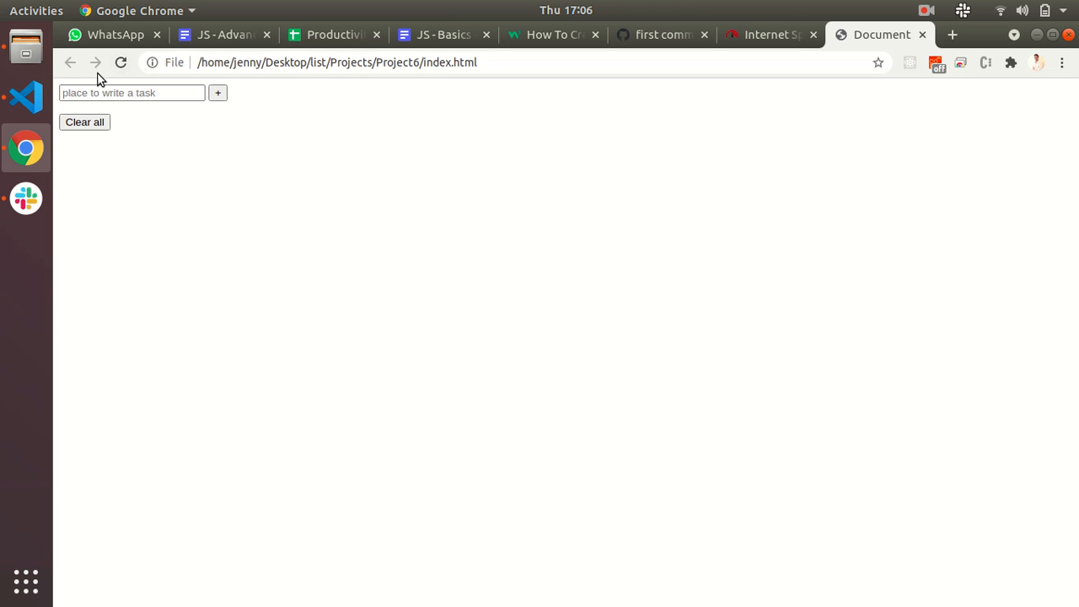
{"action": "mouse_move", "coordinate": [218, 93]}
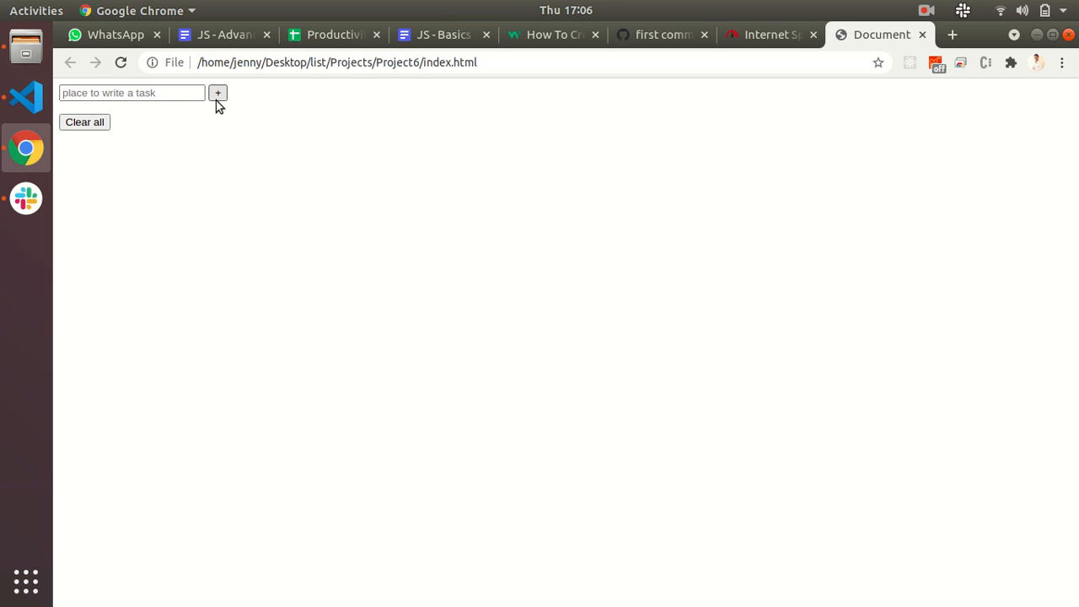
{"action": "mouse_move", "coordinate": [221, 102]}
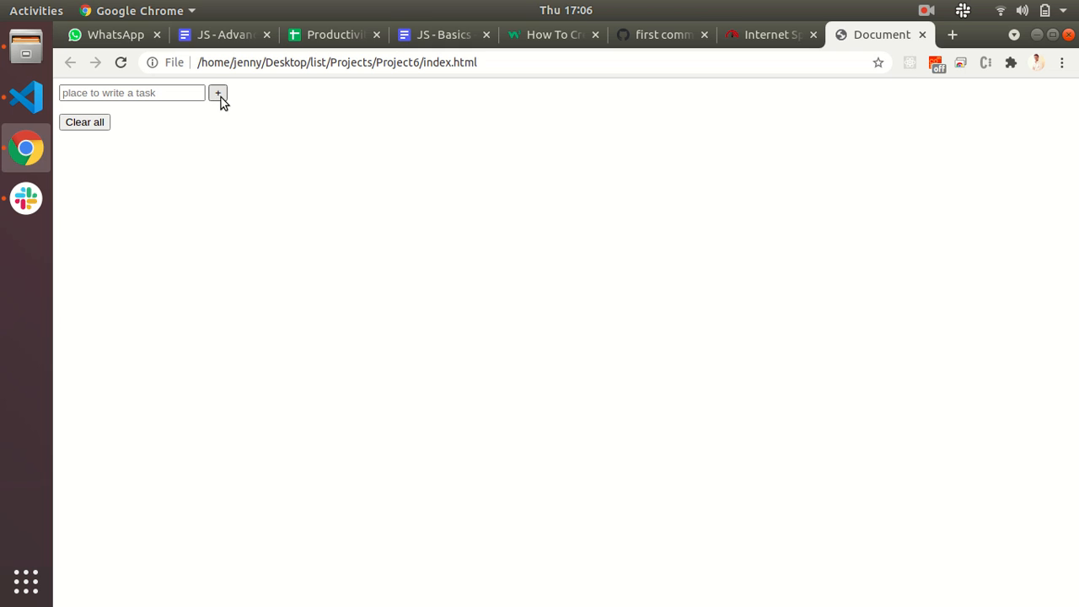
{"action": "left_click", "coordinate": [132, 93]}
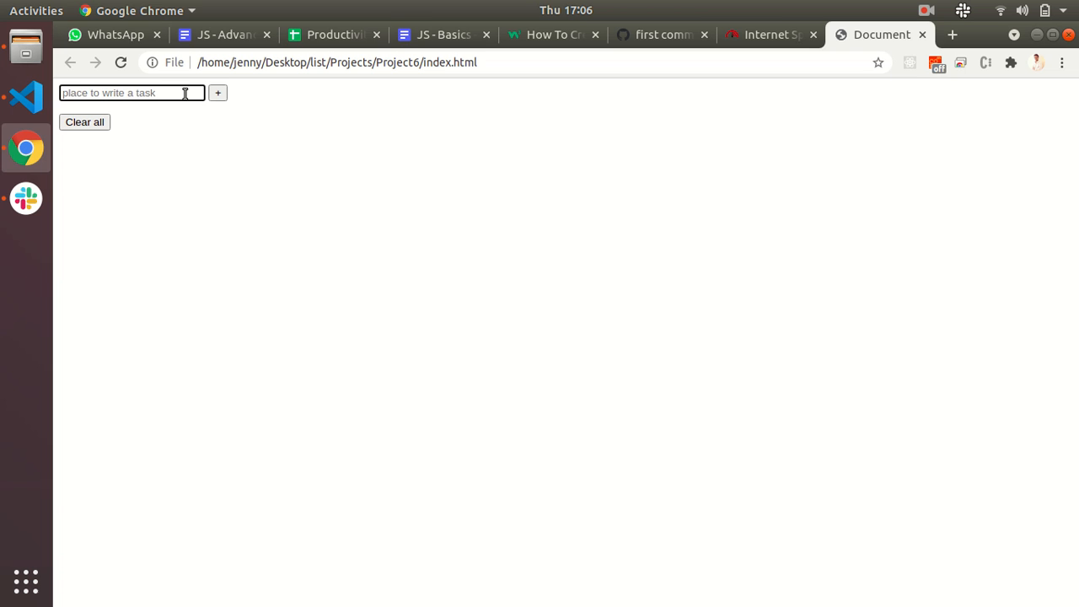
{"action": "left_click", "coordinate": [132, 92]}
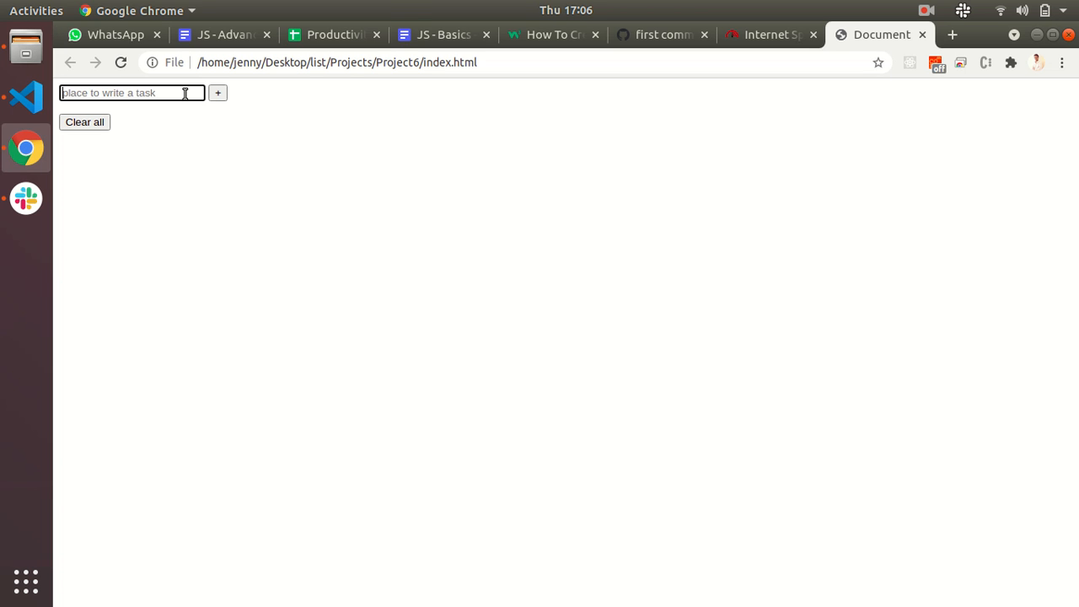
{"action": "type", "text": "I need to ma"}
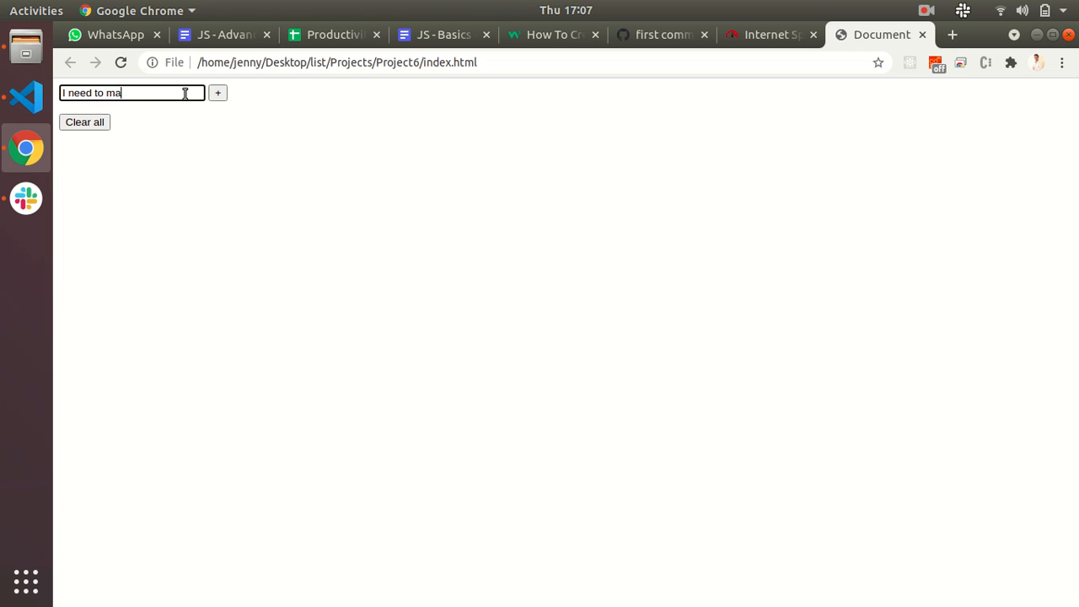
{"action": "type", "text": "ke a video"}
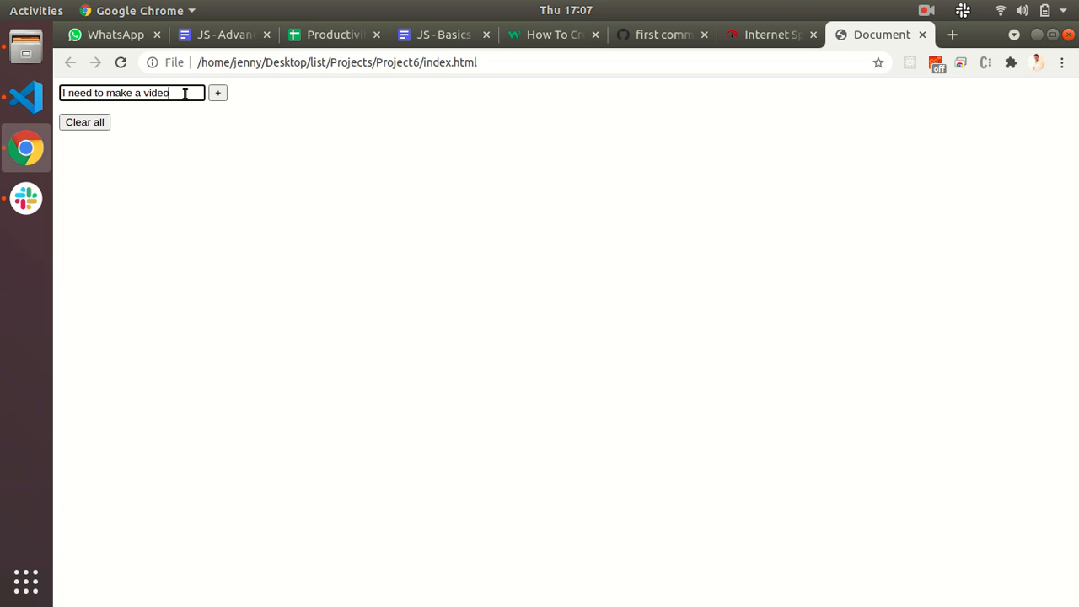
{"action": "left_click", "coordinate": [216, 93]}
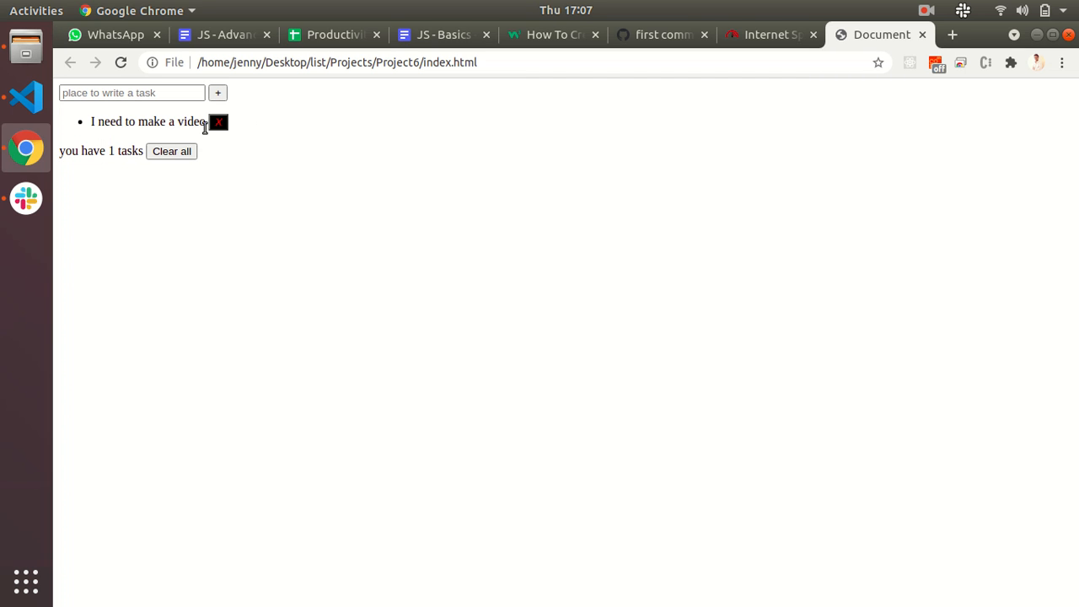
{"action": "mouse_move", "coordinate": [93, 135]}
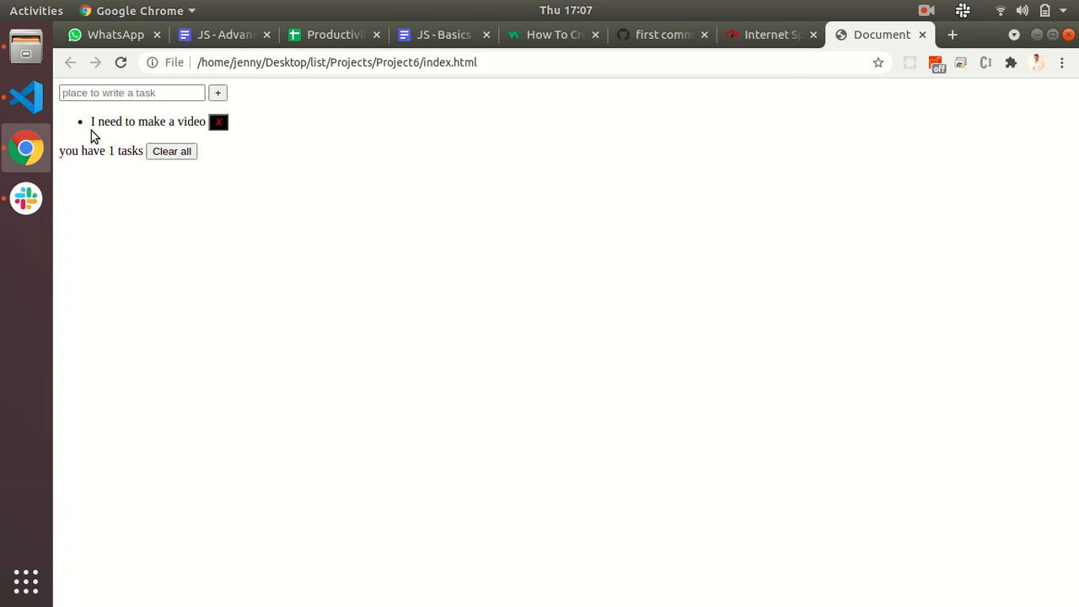
- Add 'explain the task' and 'taks3', bringing the list to three tasks
{"action": "left_click", "coordinate": [132, 93]}
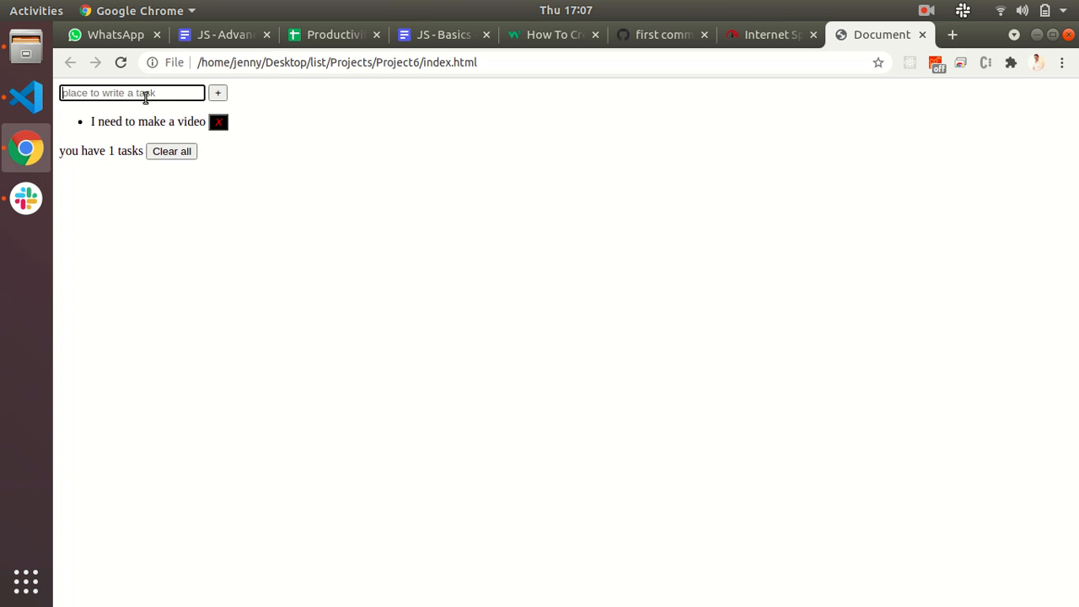
{"action": "type", "text": "record"}
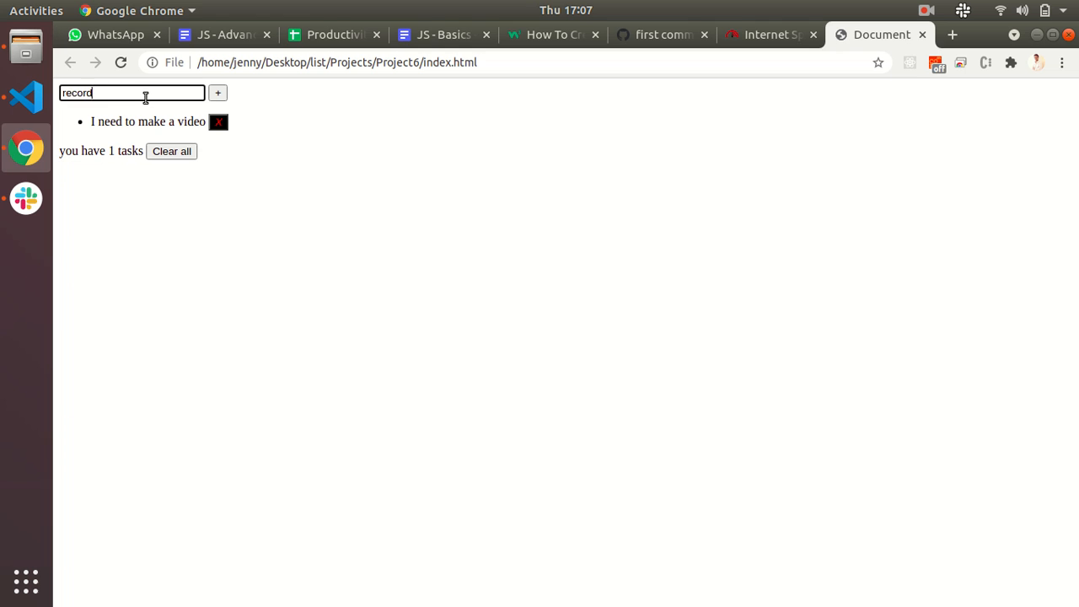
{"action": "type", "text": "explain the task"}
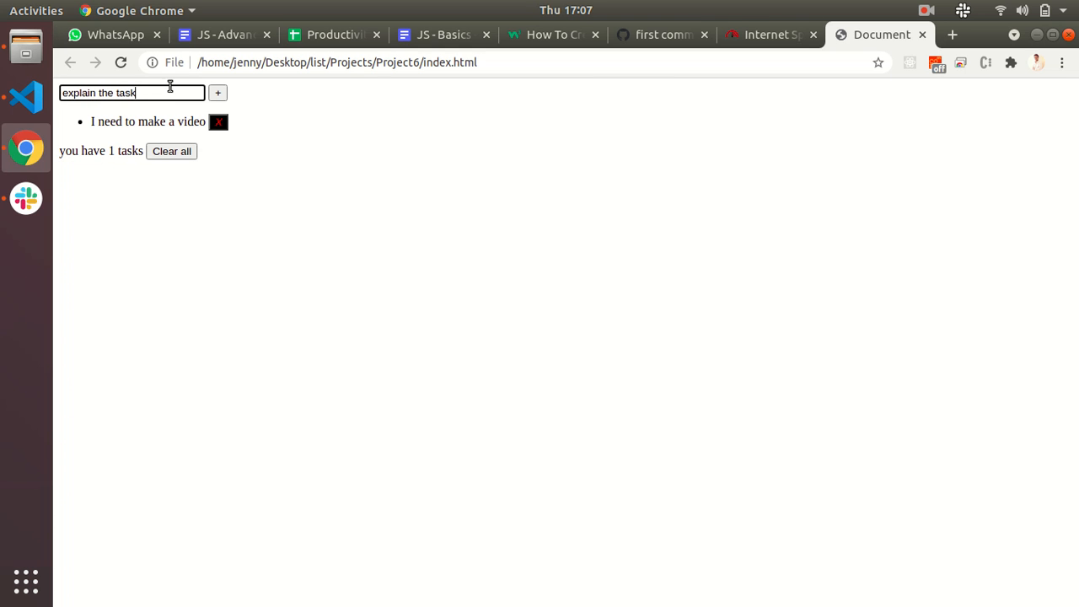
{"action": "left_click", "coordinate": [218, 93]}
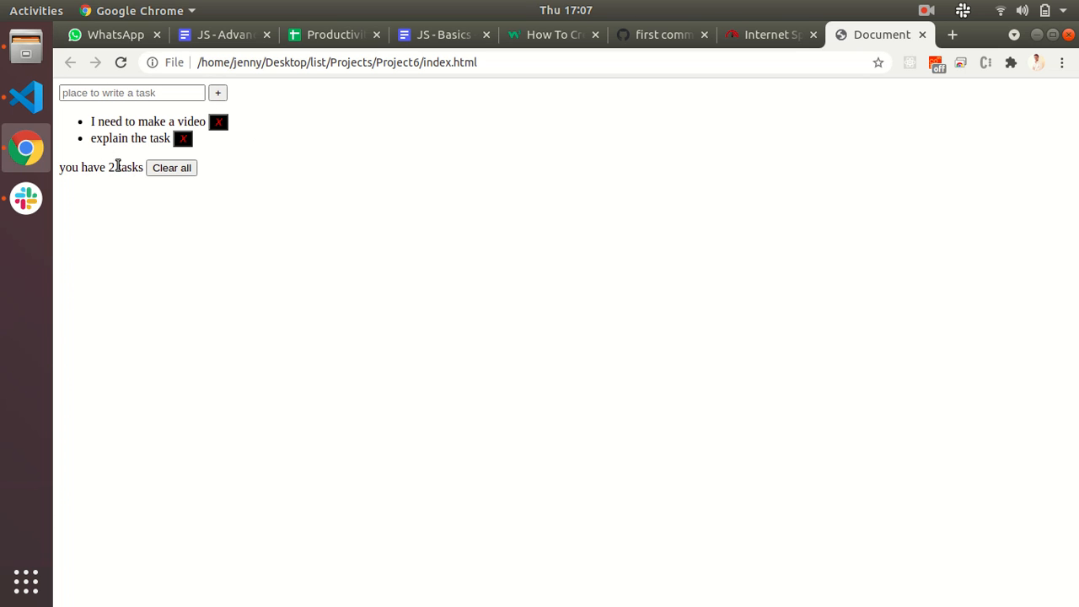
{"action": "type", "text": "taks"}
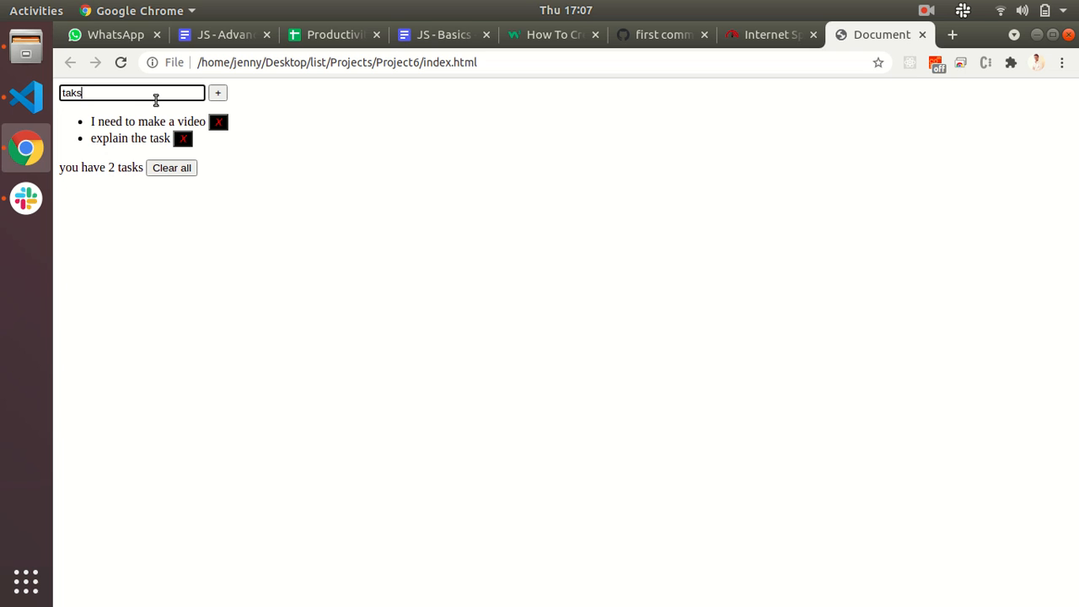
{"action": "left_click", "coordinate": [217, 93]}
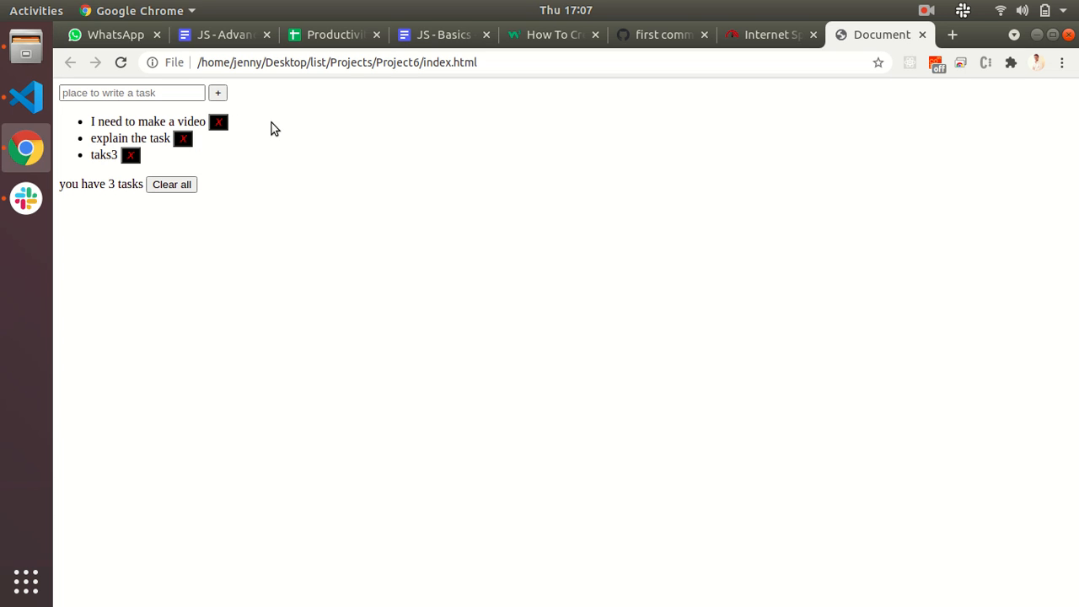
{"action": "mouse_move", "coordinate": [297, 209]}
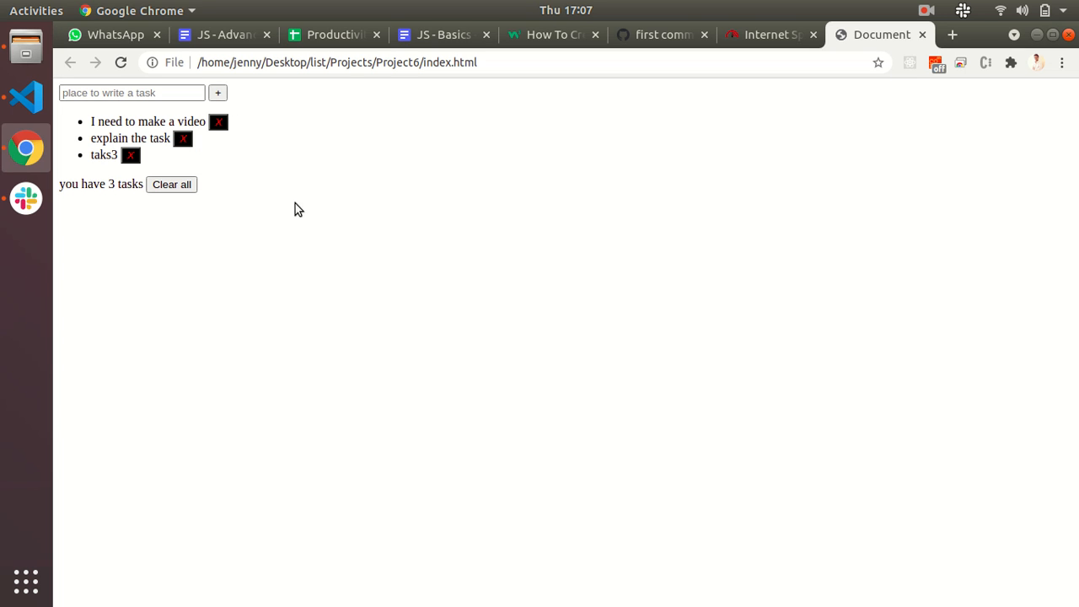
{"action": "mouse_move", "coordinate": [375, 236]}
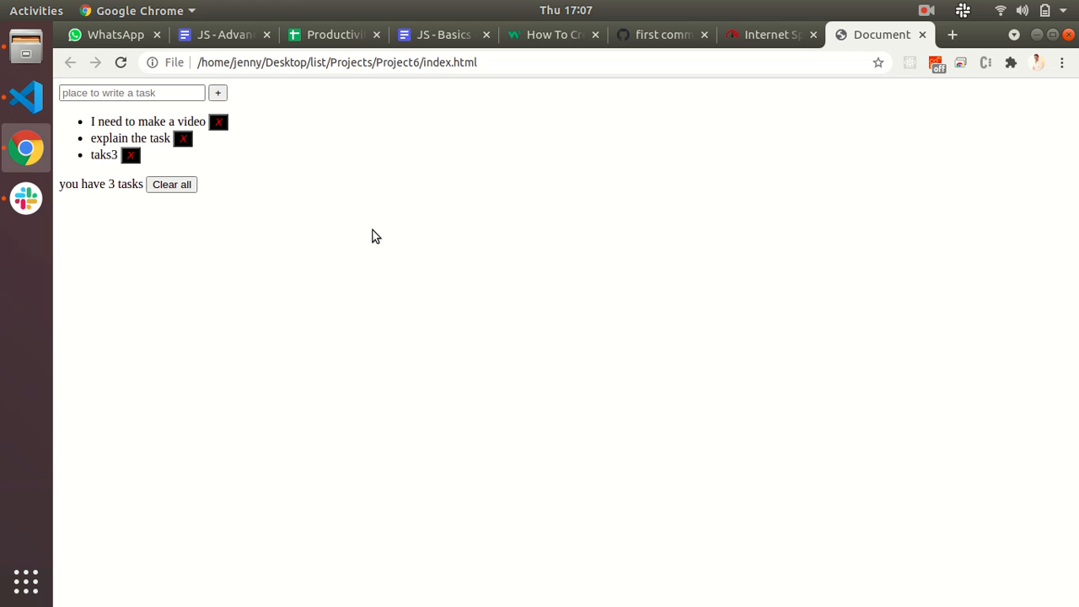
- Inspect the page and preview the New Todo entry in Application > Local Storage > file://
{"action": "right_click", "coordinate": [376, 236]}
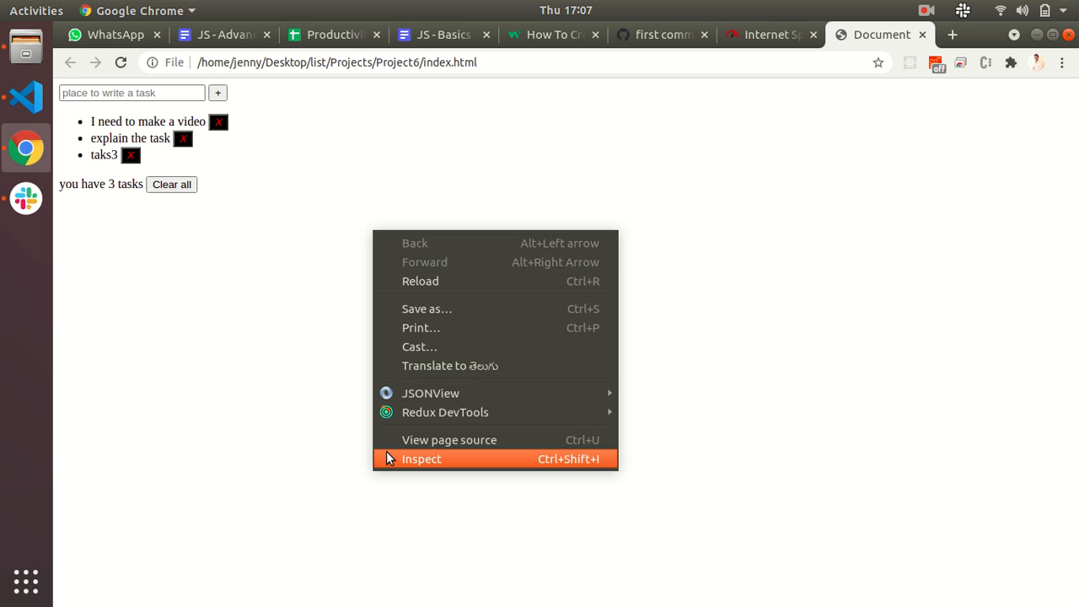
{"action": "left_click", "coordinate": [422, 459]}
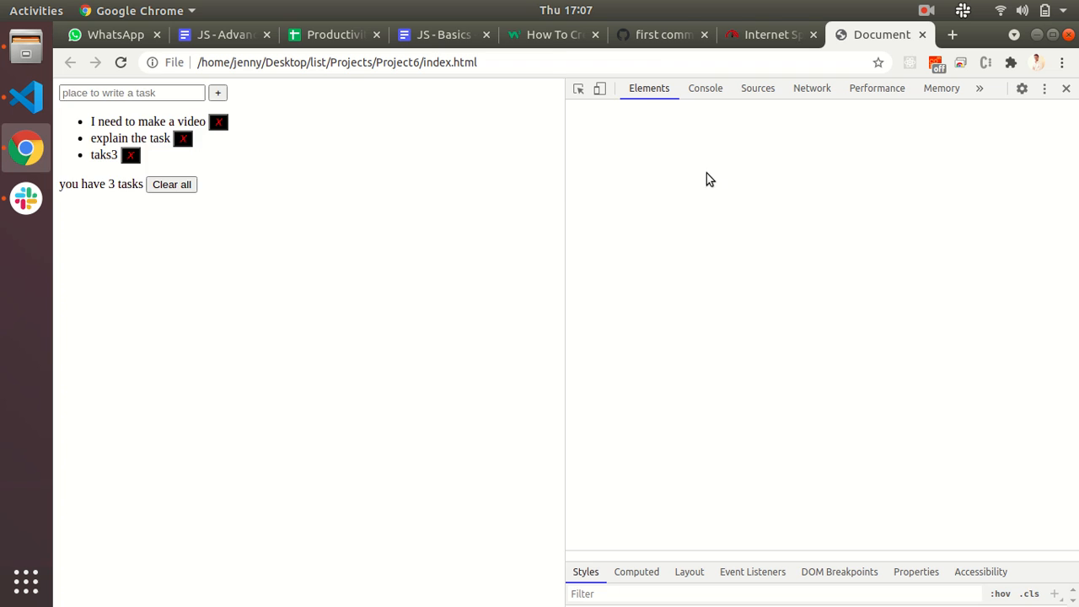
{"action": "left_click", "coordinate": [947, 88]}
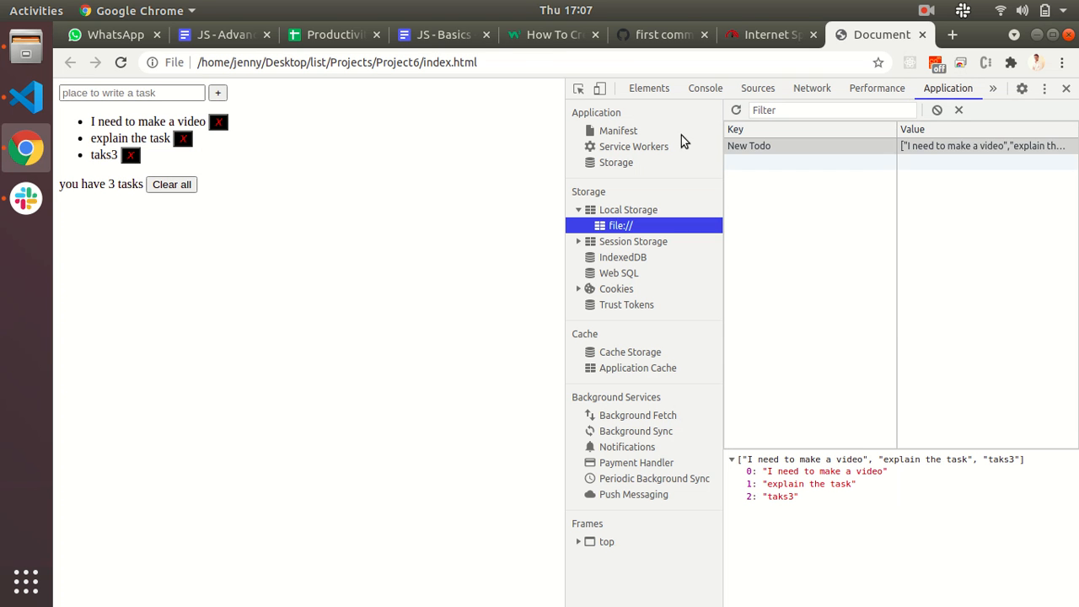
{"action": "mouse_move", "coordinate": [958, 145]}
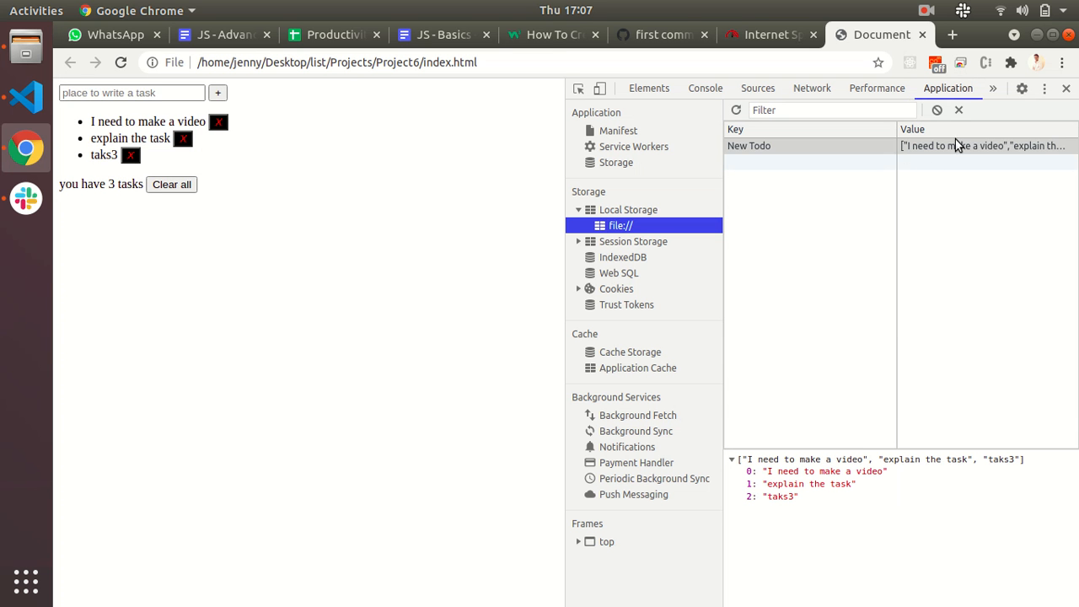
{"action": "left_click", "coordinate": [981, 145]}
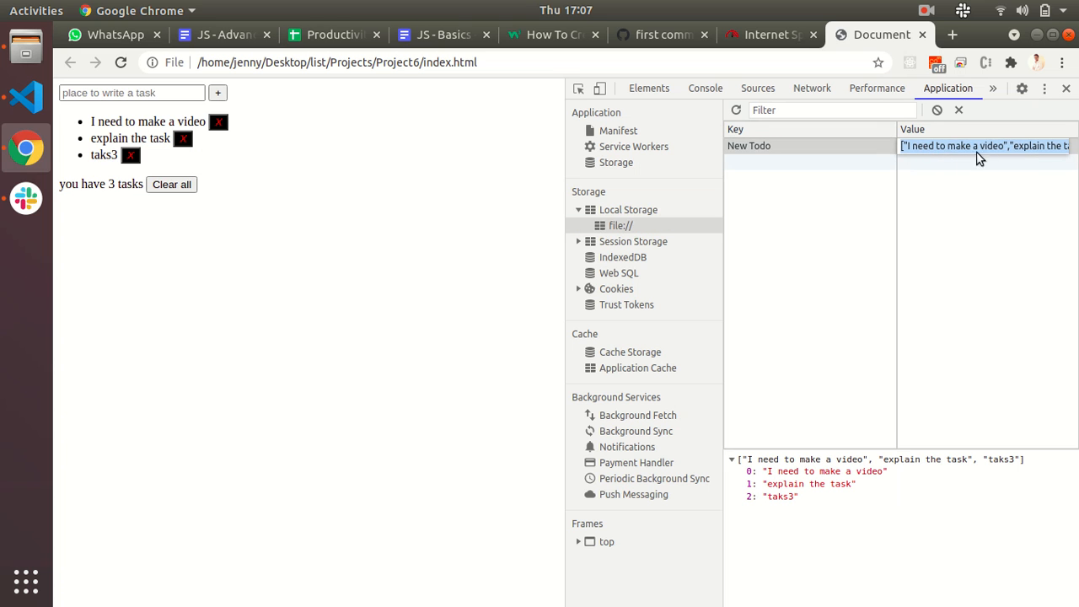
{"action": "mouse_move", "coordinate": [1060, 155]}
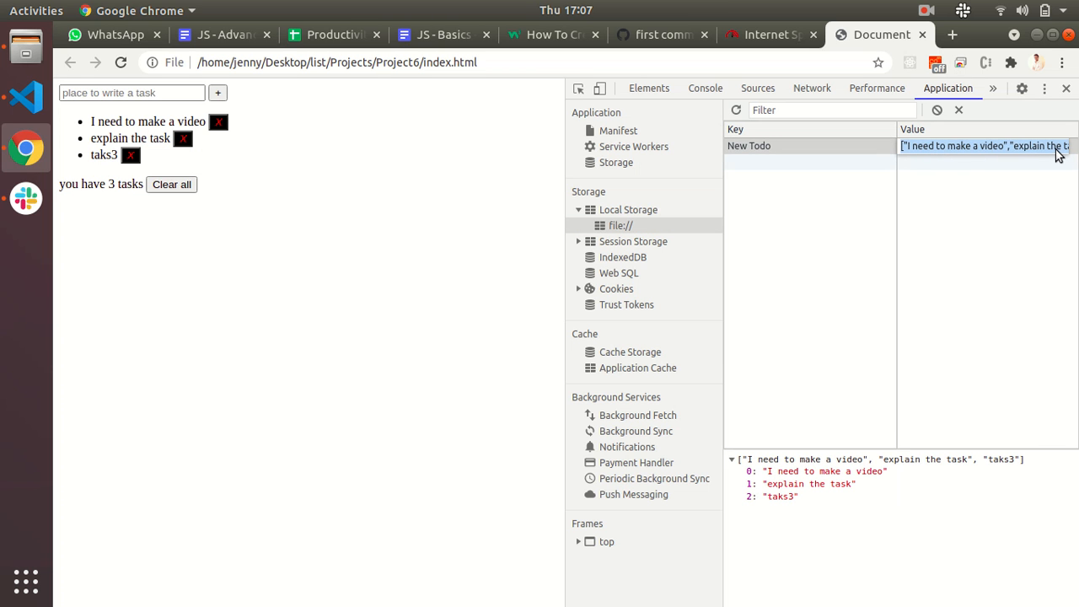
{"action": "mouse_move", "coordinate": [1038, 160]}
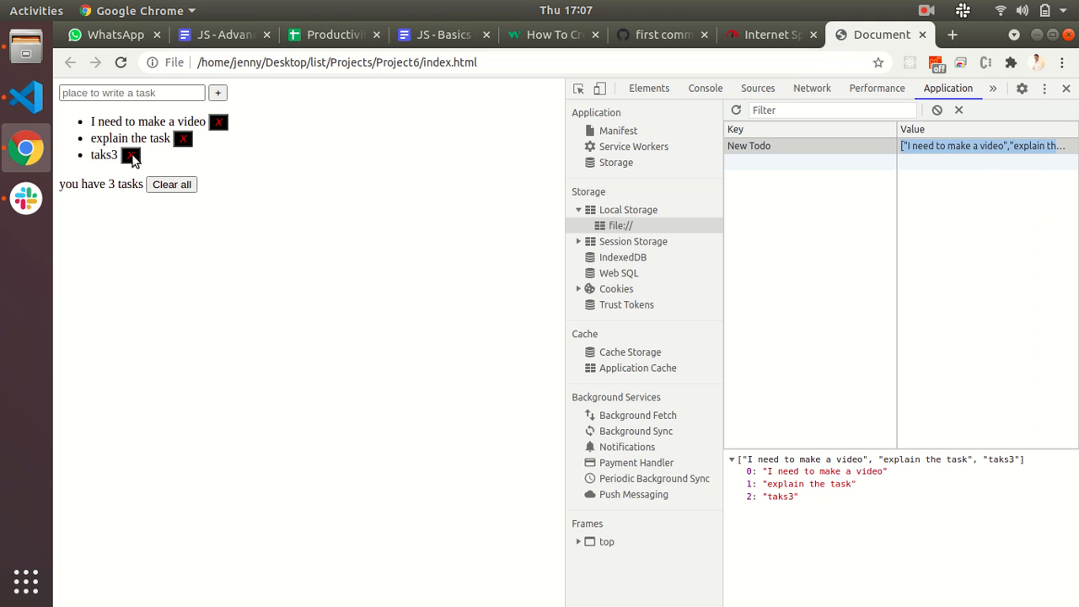
{"action": "mouse_move", "coordinate": [566, 152]}
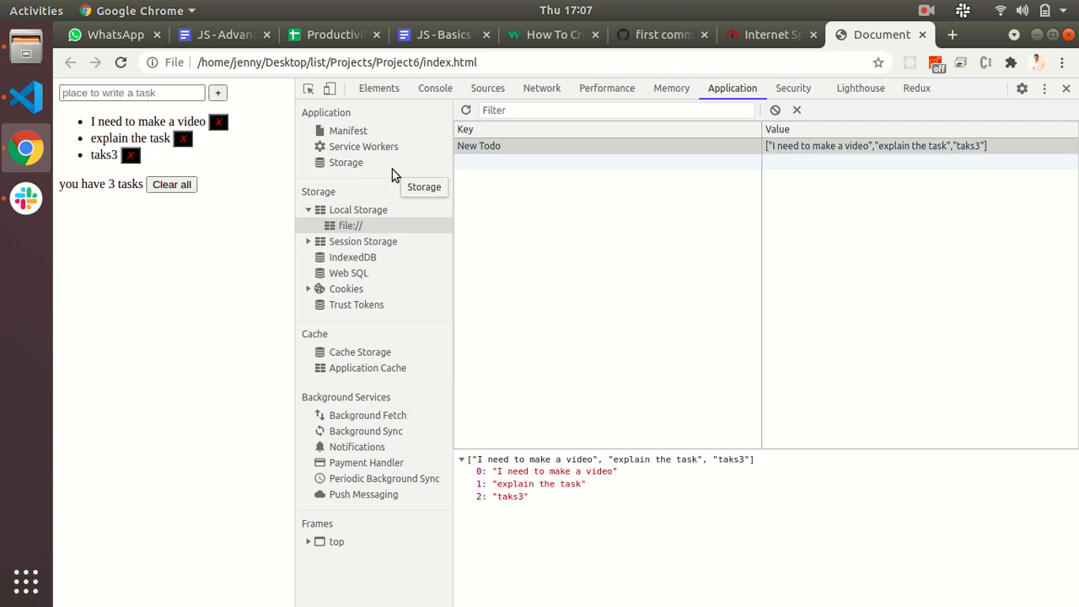
{"action": "mouse_move", "coordinate": [131, 165]}
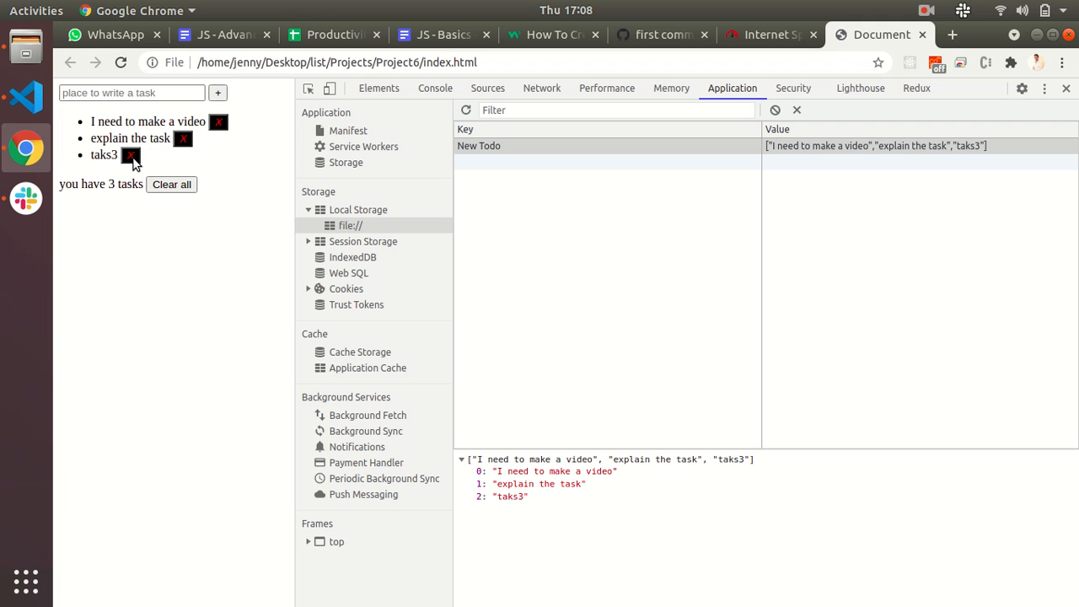
- Delete the 'taks3' task, leaving 2 tasks in the list and storage
{"action": "left_click", "coordinate": [130, 155]}
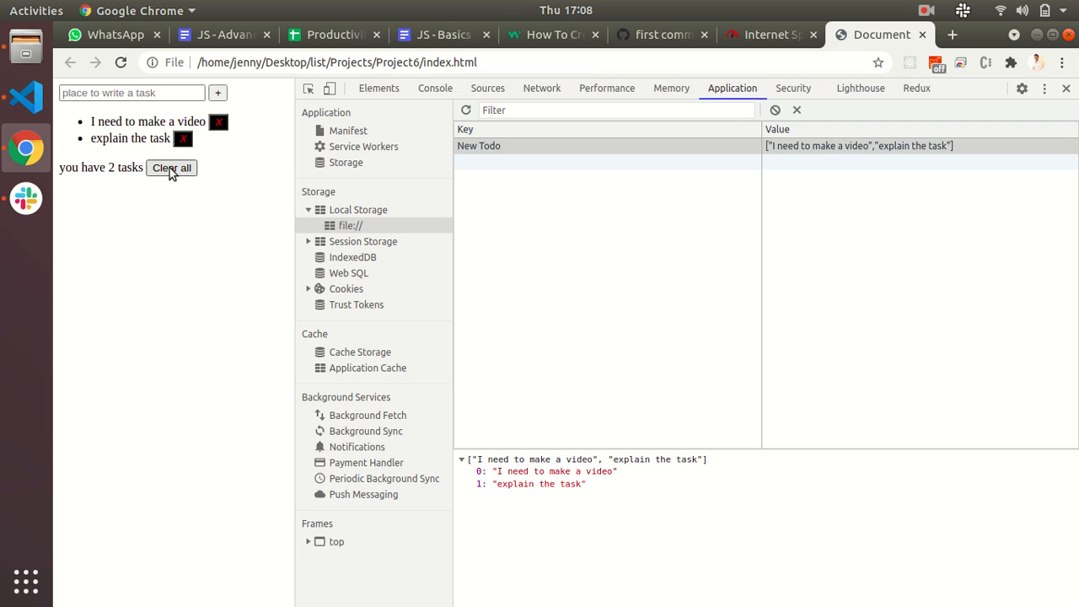
{"action": "mouse_move", "coordinate": [722, 197]}
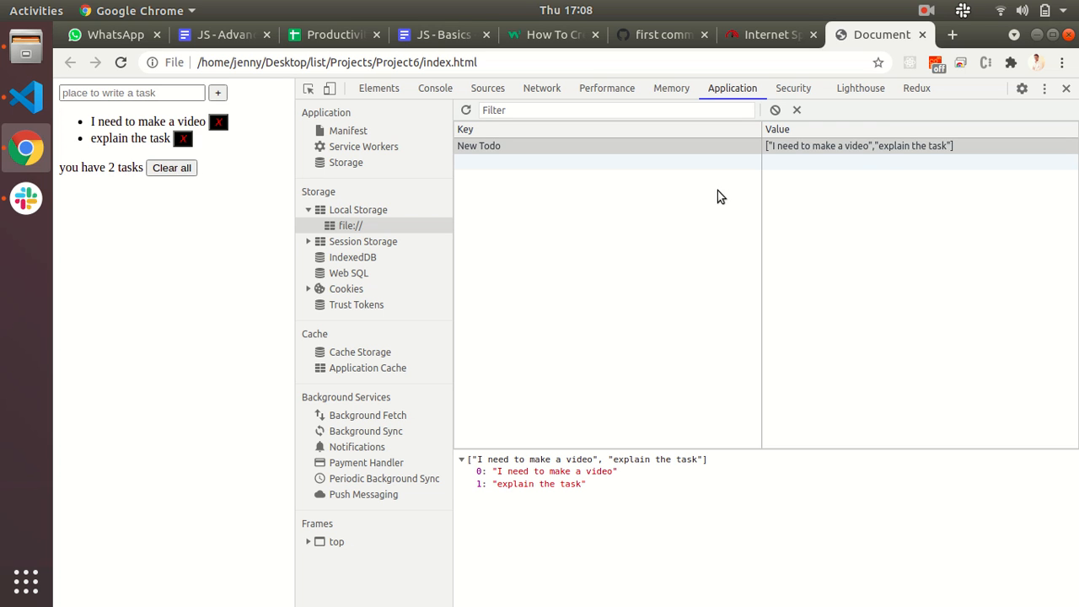
{"action": "mouse_move", "coordinate": [843, 174]}
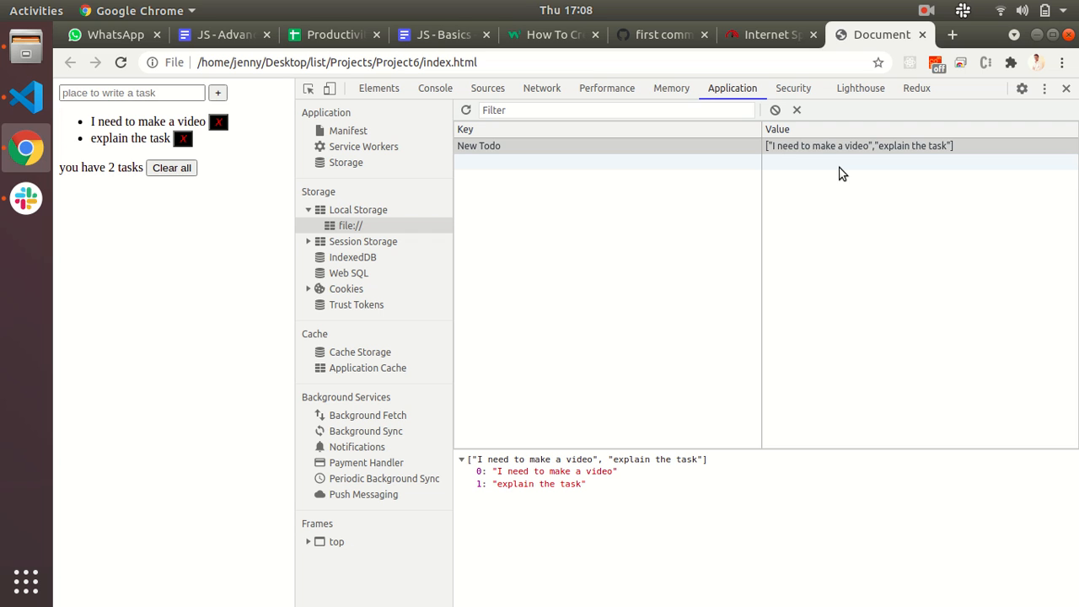
- Clear all tasks so the count reads 0, then close DevTools
{"action": "left_click", "coordinate": [172, 168]}
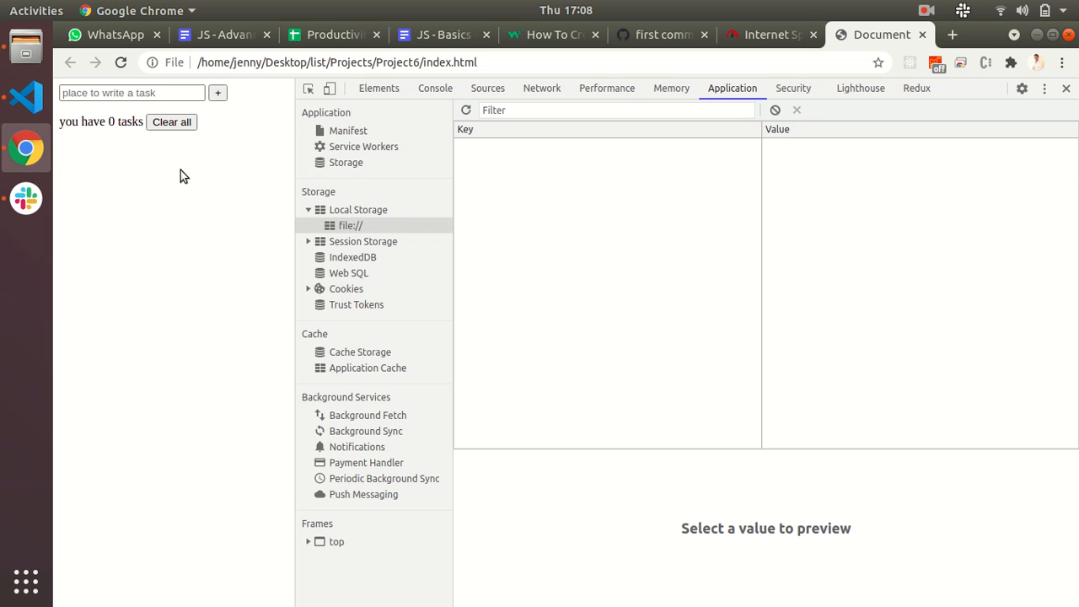
{"action": "mouse_move", "coordinate": [93, 135]}
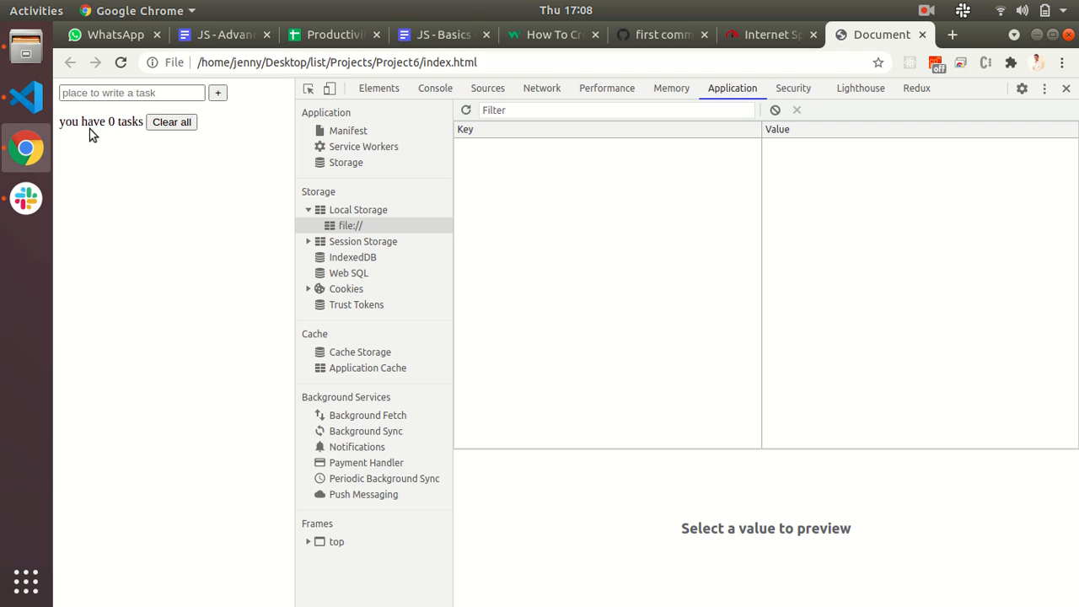
{"action": "mouse_move", "coordinate": [162, 157]}
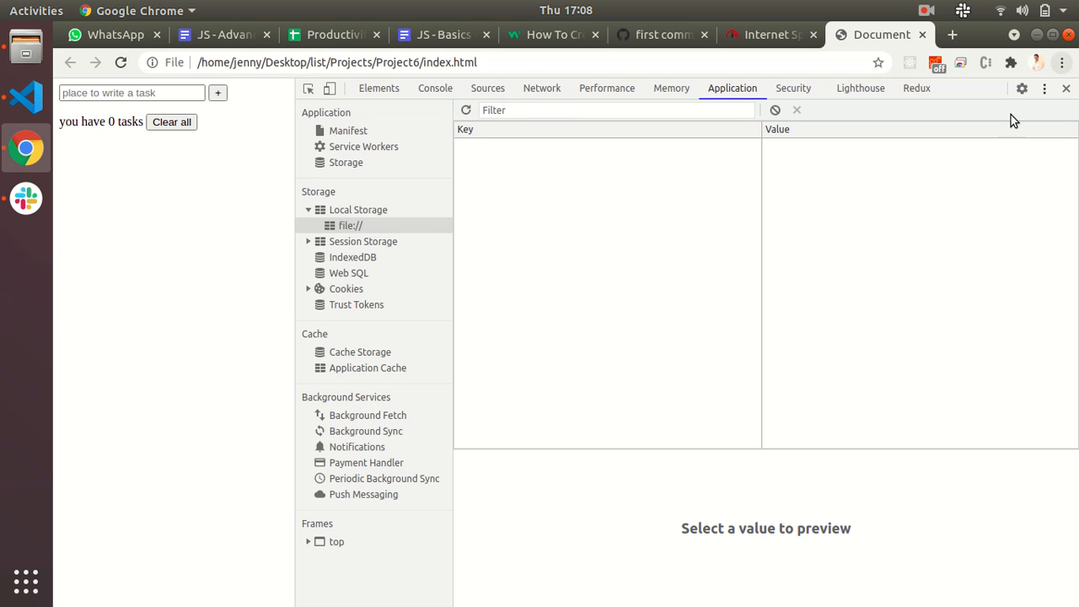
{"action": "mouse_move", "coordinate": [323, 132]}
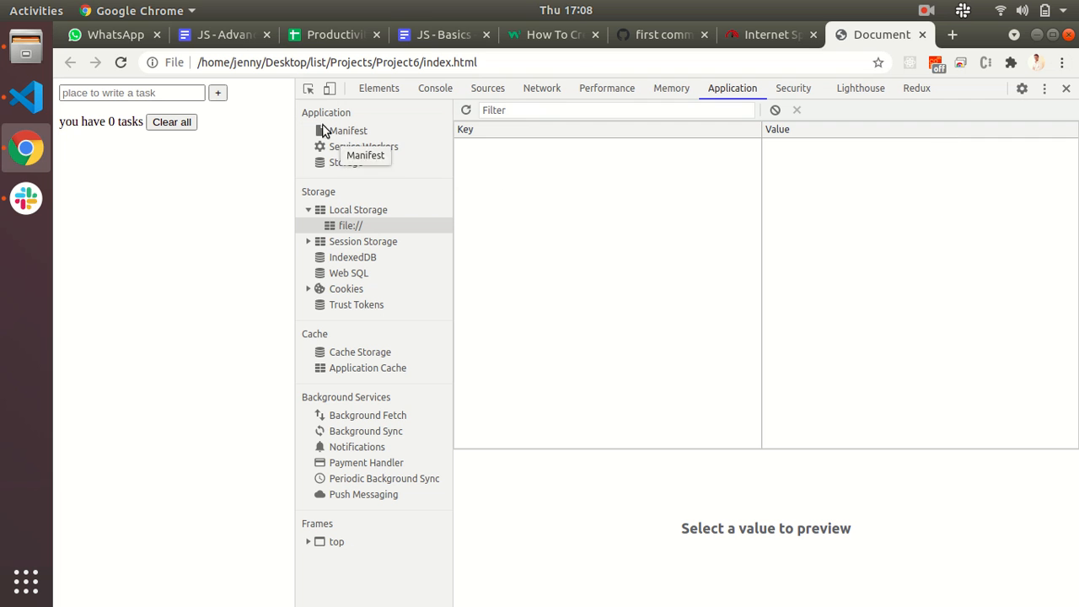
{"action": "mouse_move", "coordinate": [641, 100]}
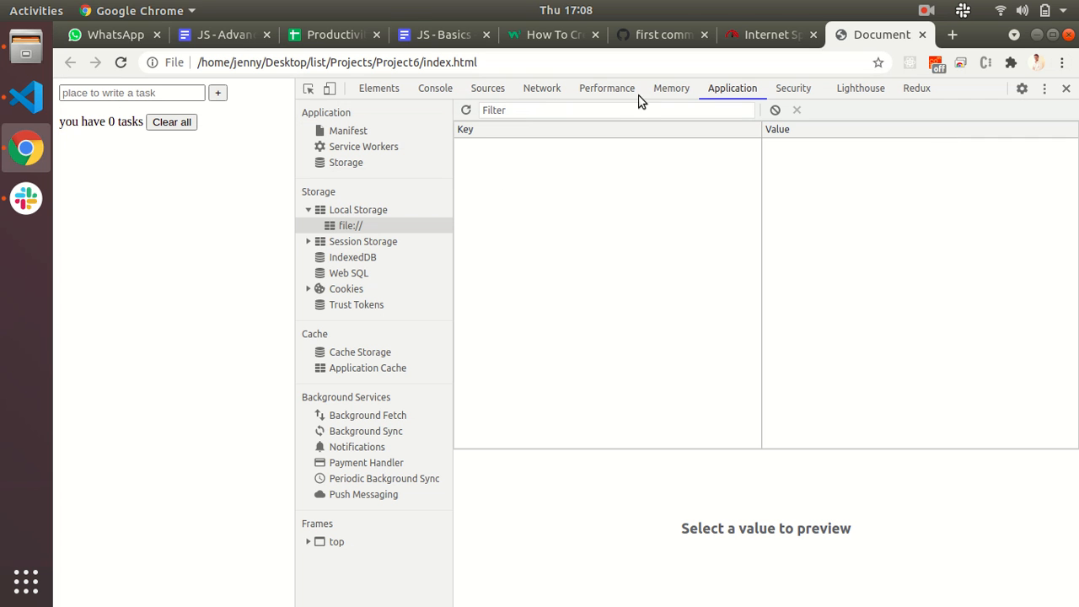
{"action": "left_click", "coordinate": [926, 10]}
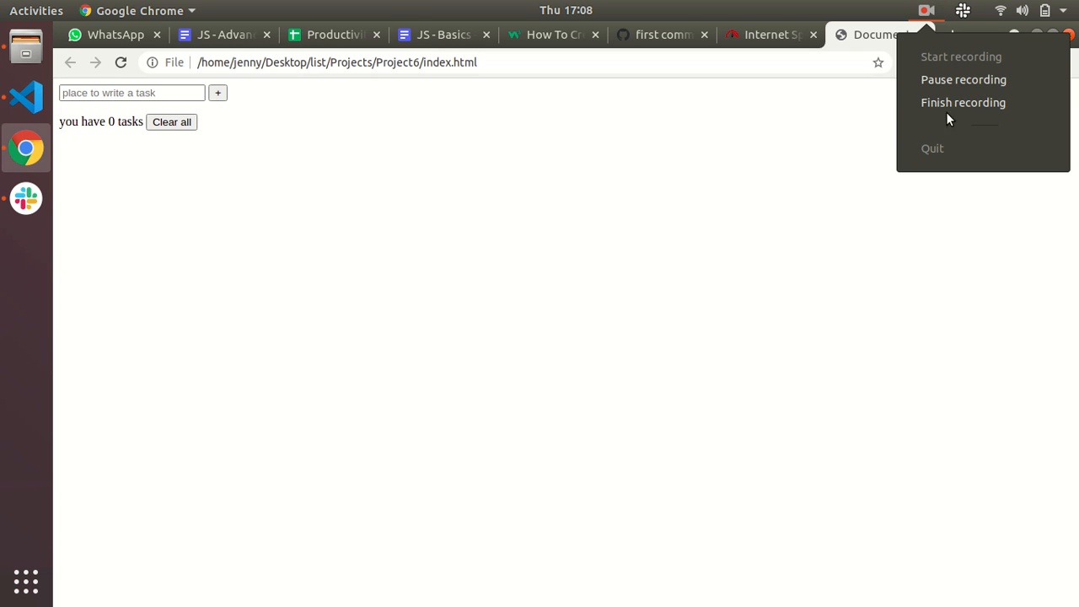